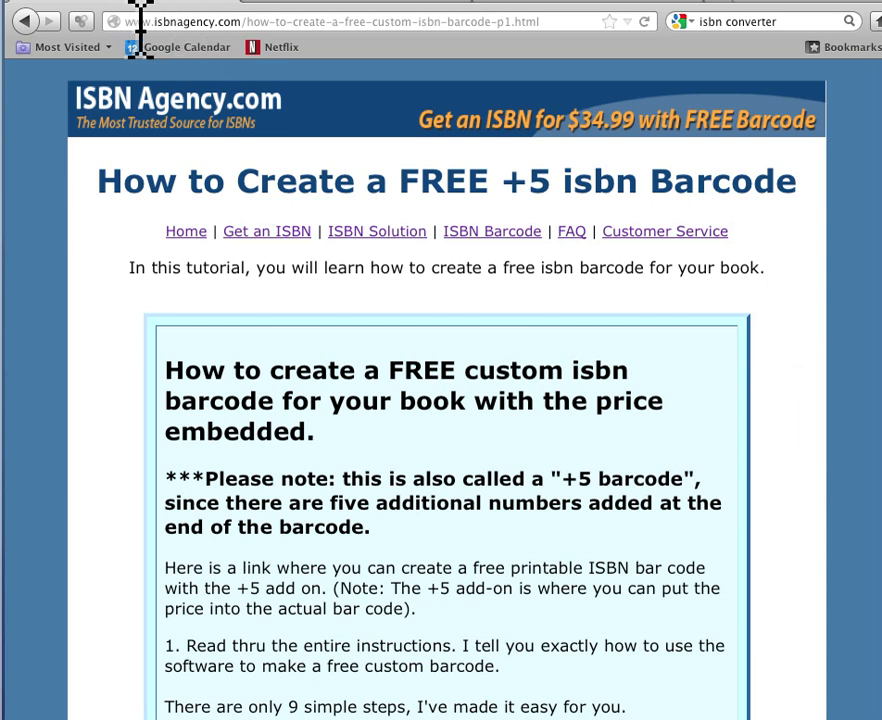
mouse_move(217, 30)
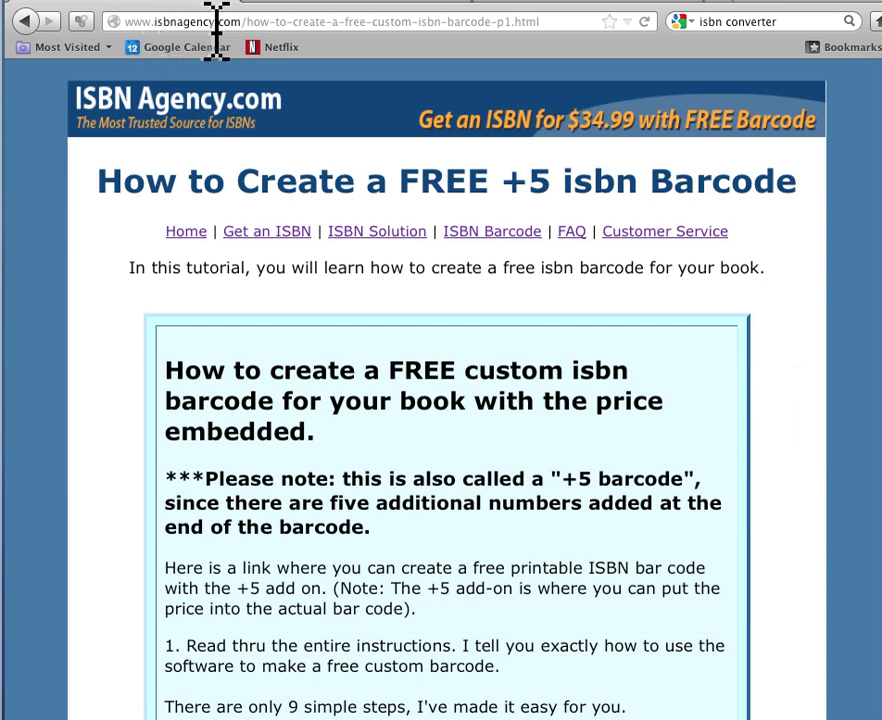
mouse_move(395, 35)
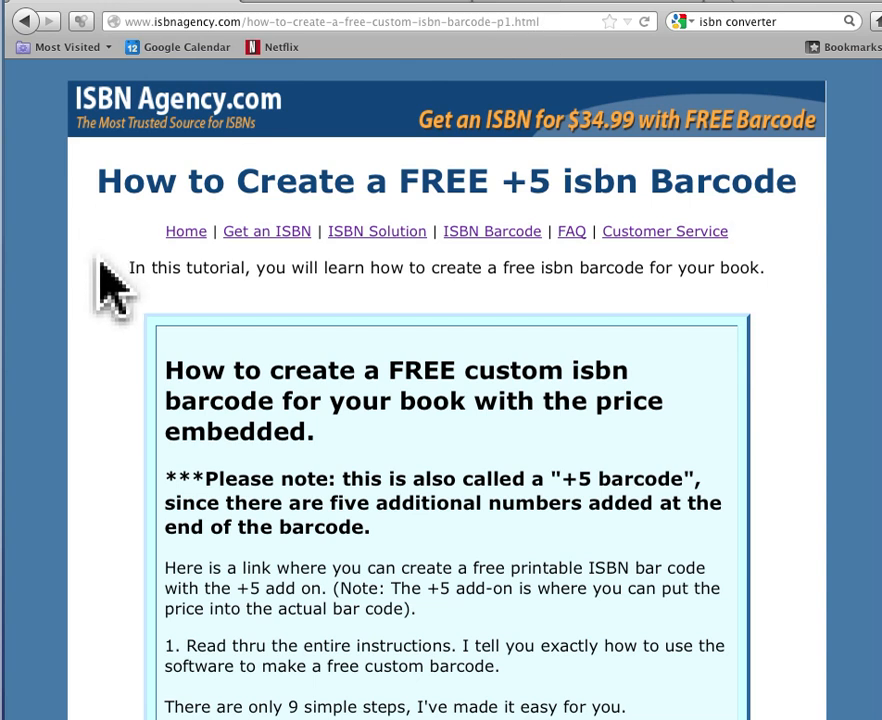
- Scroll through the ISBN Agency tutorial and follow the link to its part 2
scroll("down", 3)
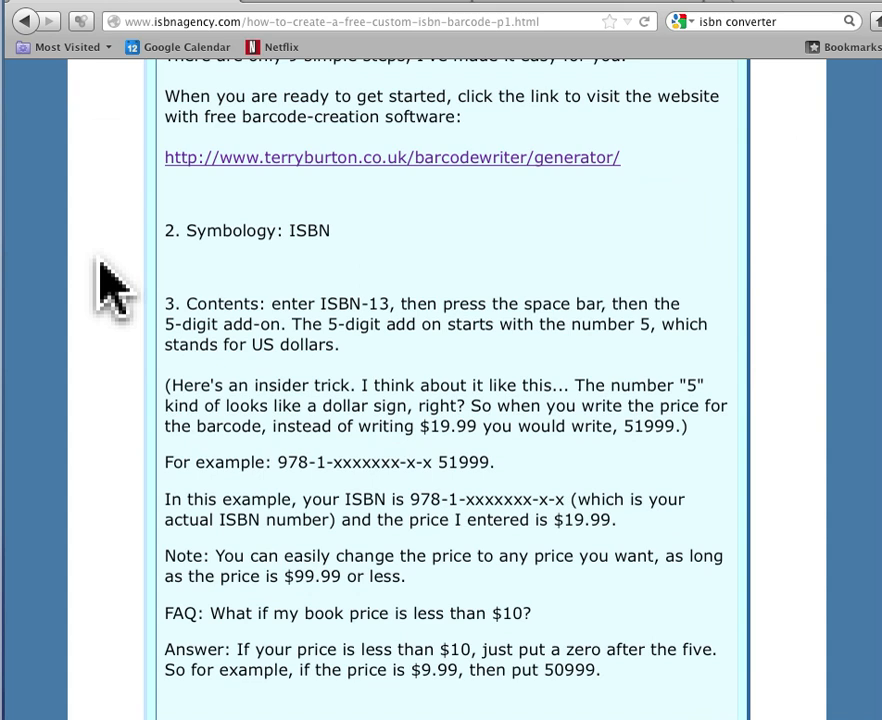
scroll("up", 3)
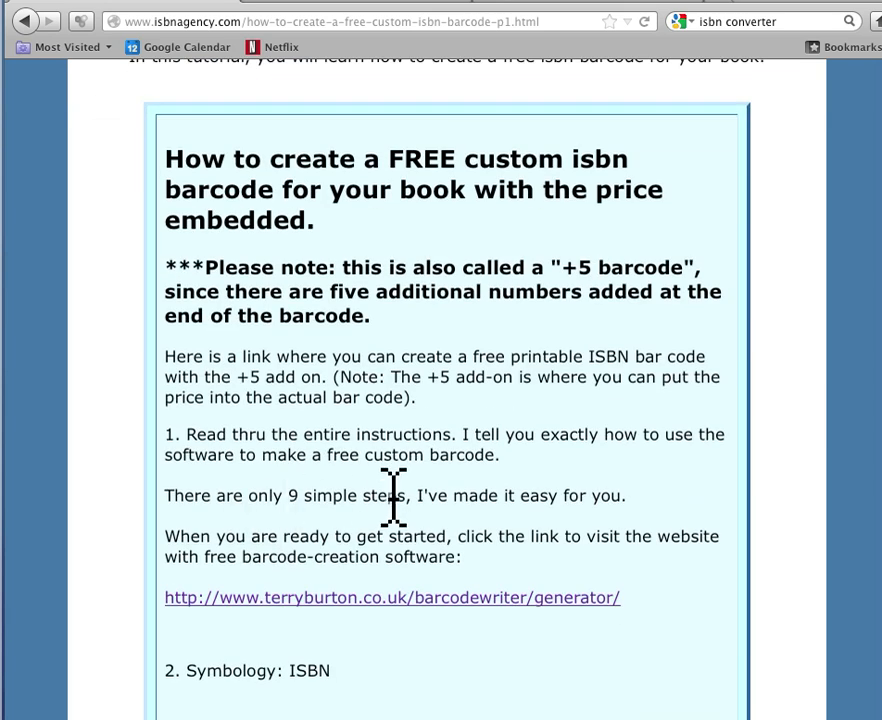
scroll("down", 3)
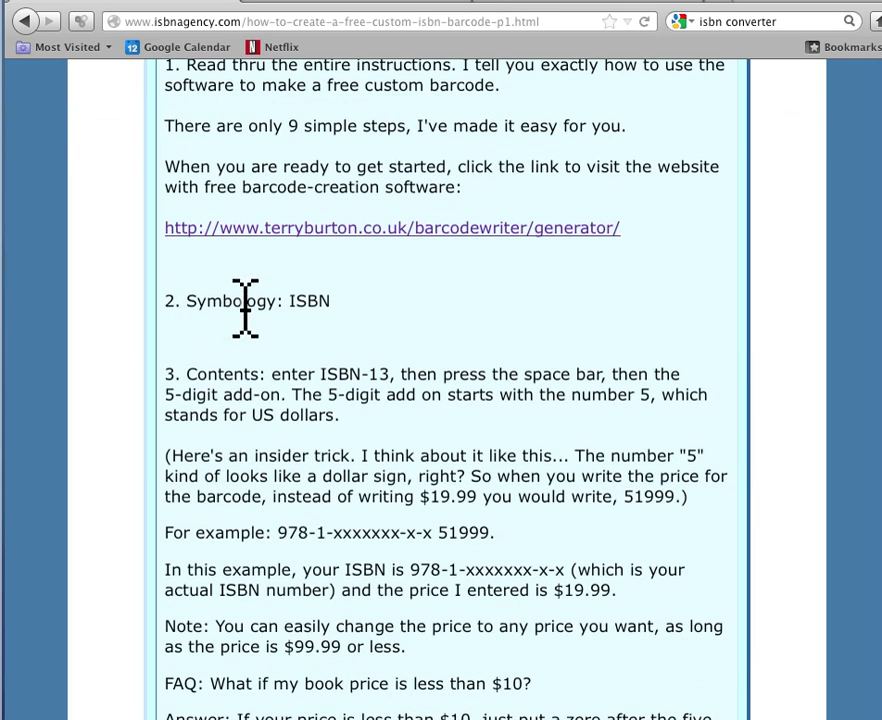
scroll("down", 3)
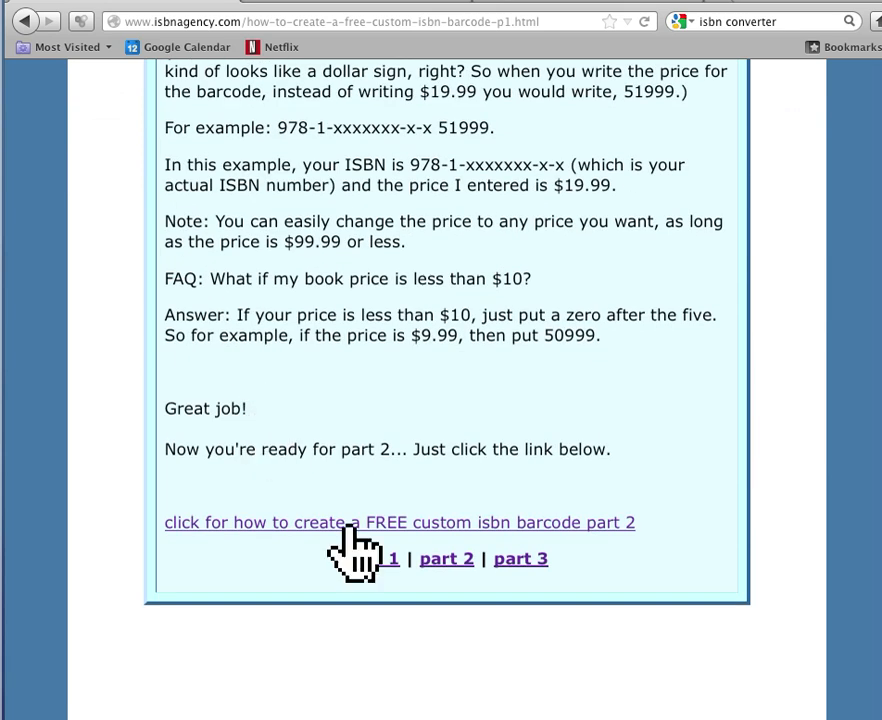
left_click(399, 522)
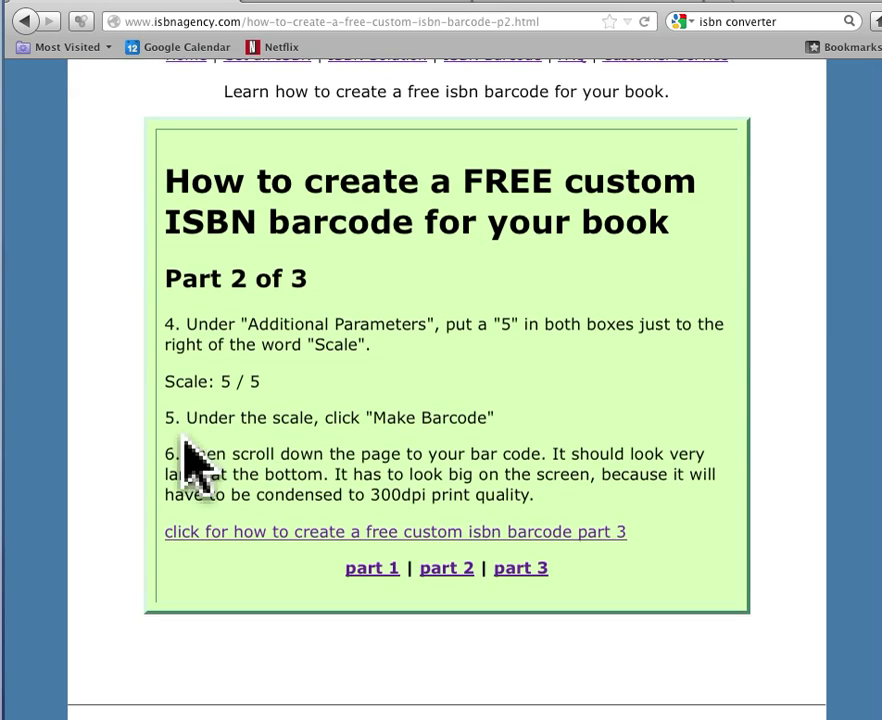
mouse_move(262, 487)
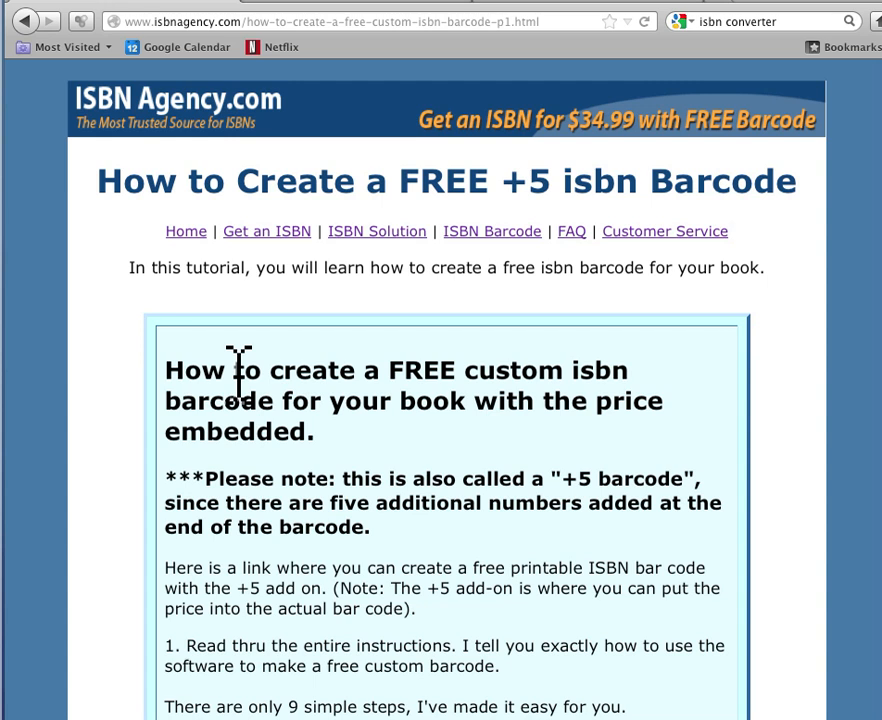
- Open the terryburton.co.uk barcode generator, then return to the tutorial's Contents step
scroll("down", 3)
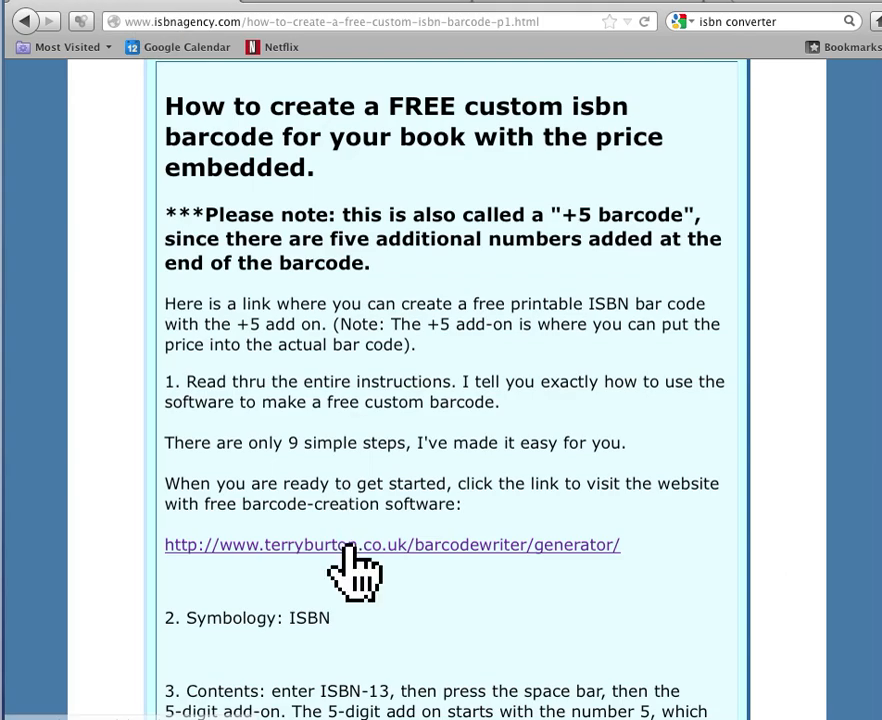
left_click(392, 544)
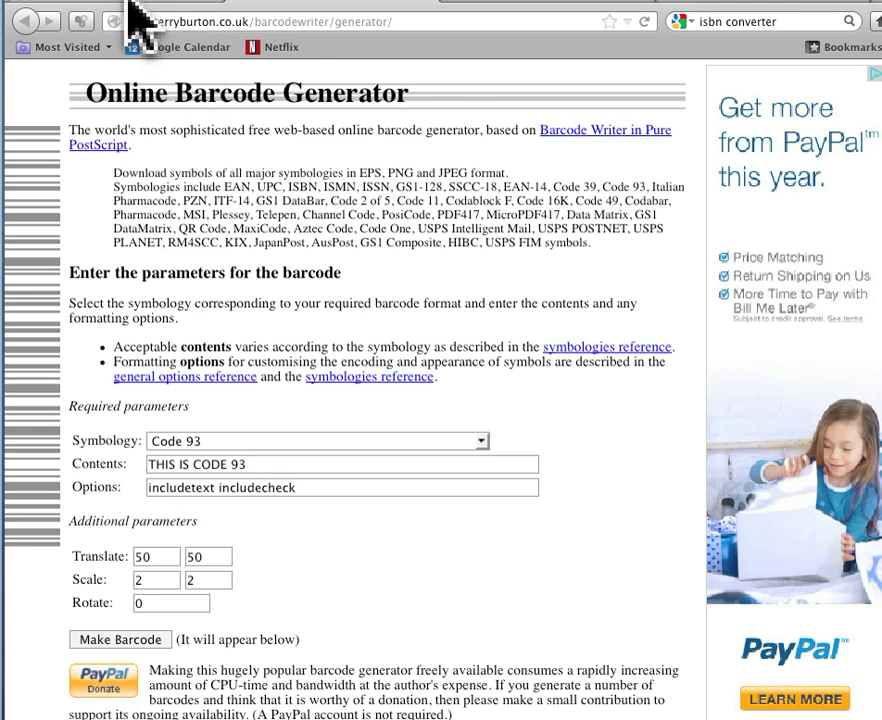
left_click(24, 21)
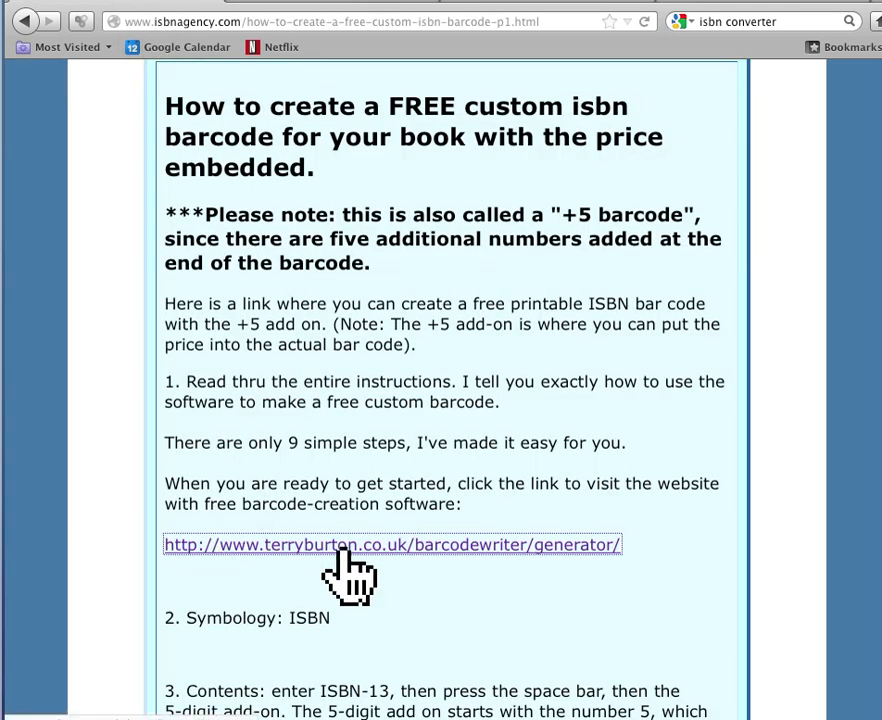
scroll("down", 3)
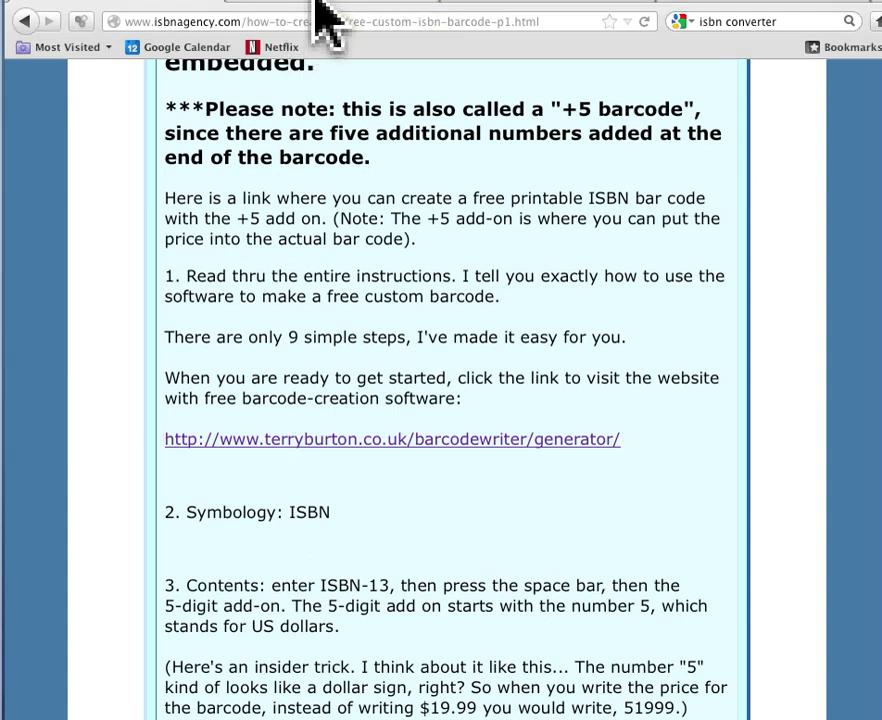
left_click(392, 439)
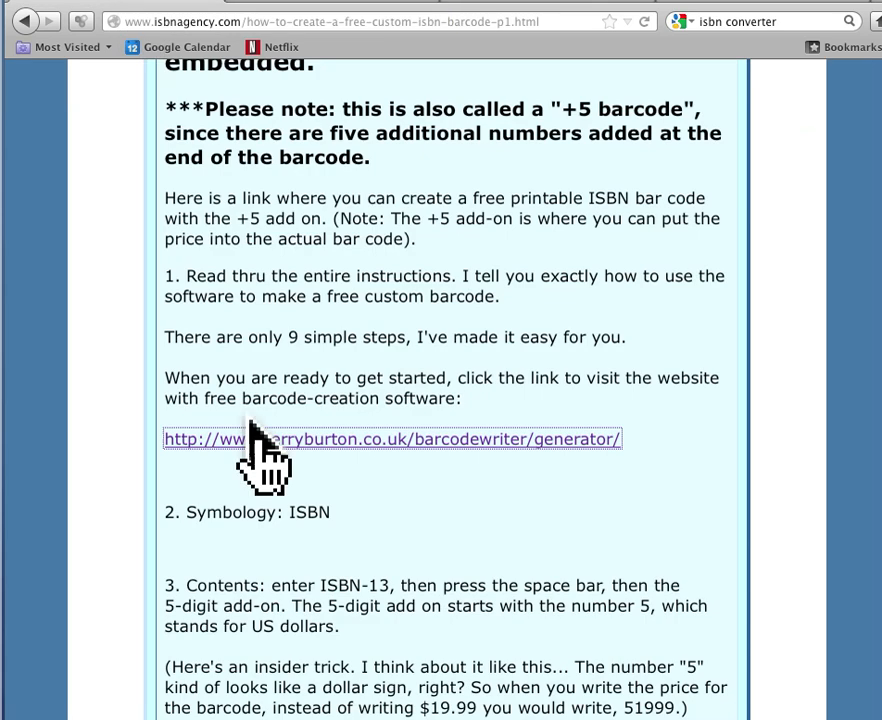
scroll("down", 3)
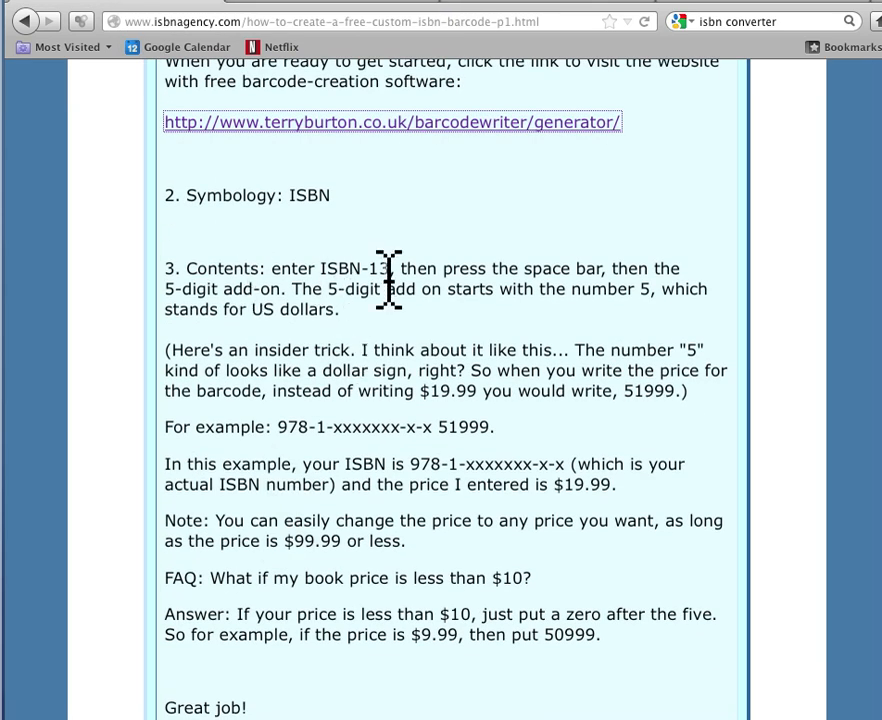
left_click(392, 121)
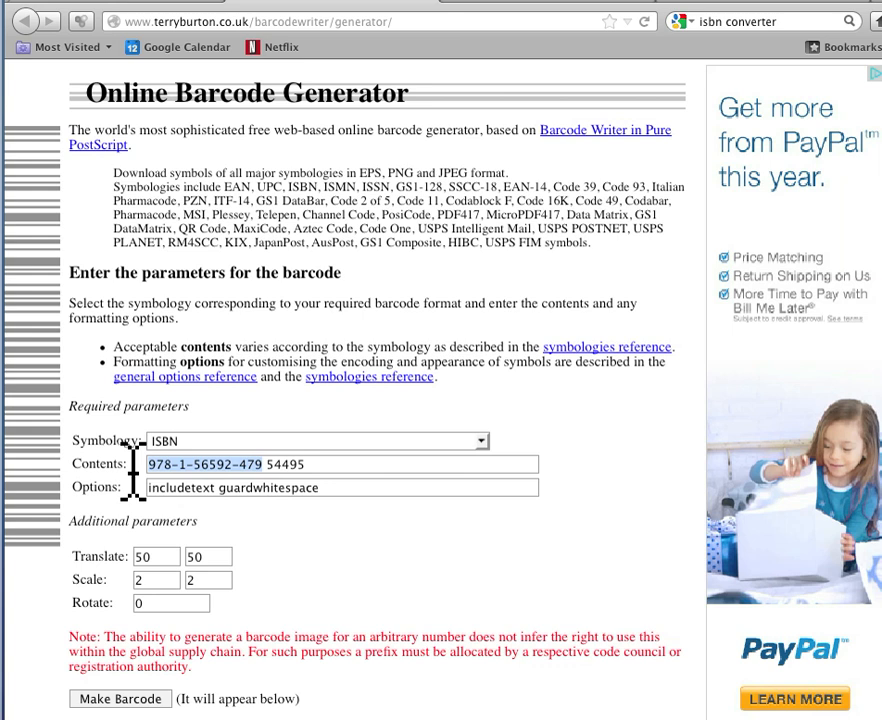
type("978-1-62407-812-5")
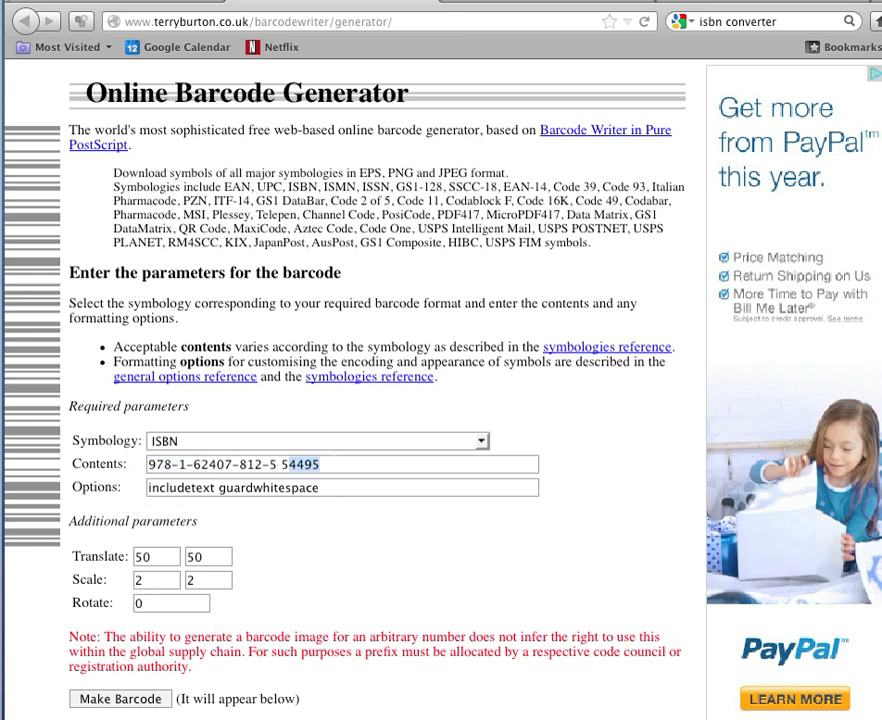
type("51999")
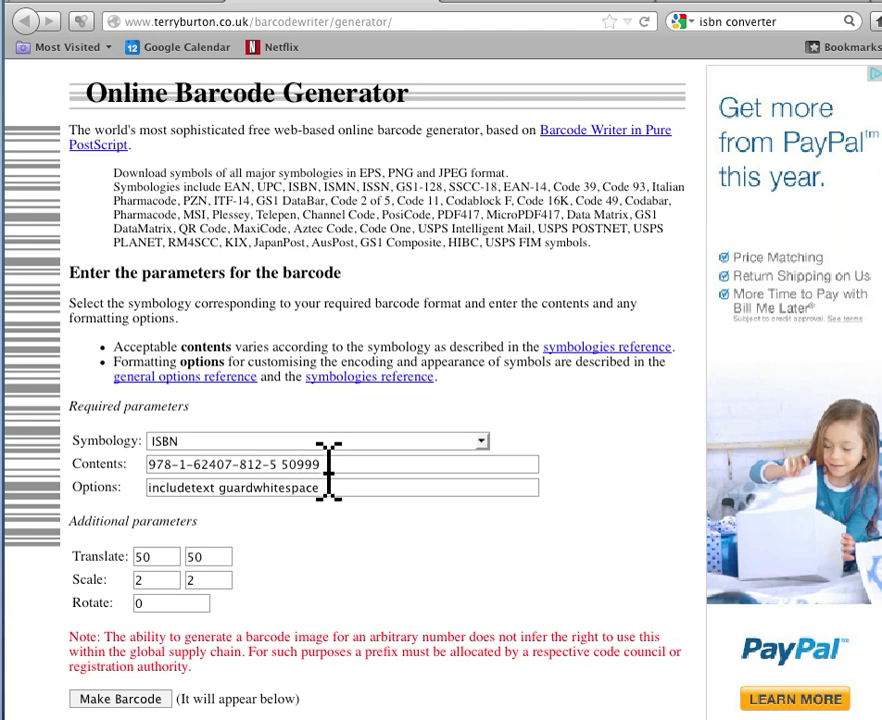
- Open tutorial part 2 and follow its Scale step, setting both generator scale values to 5
scroll("down", 3)
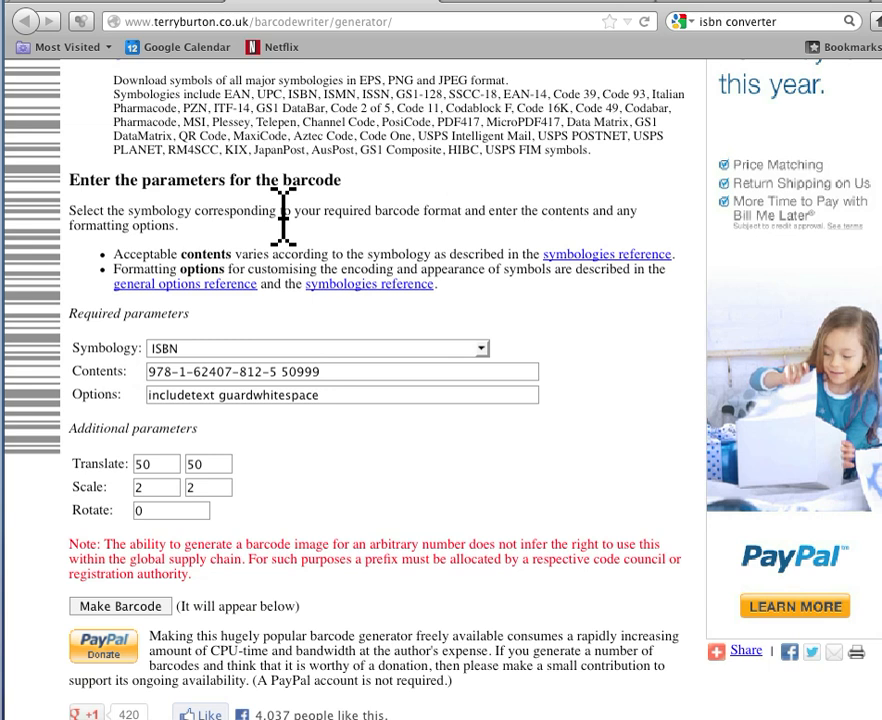
left_click(25, 21)
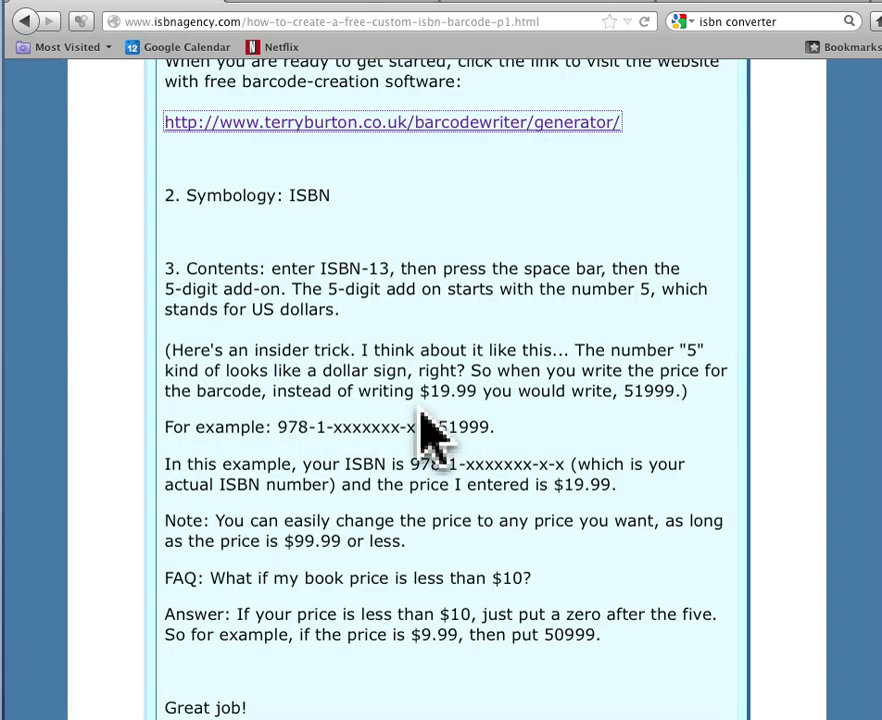
scroll("down", 3)
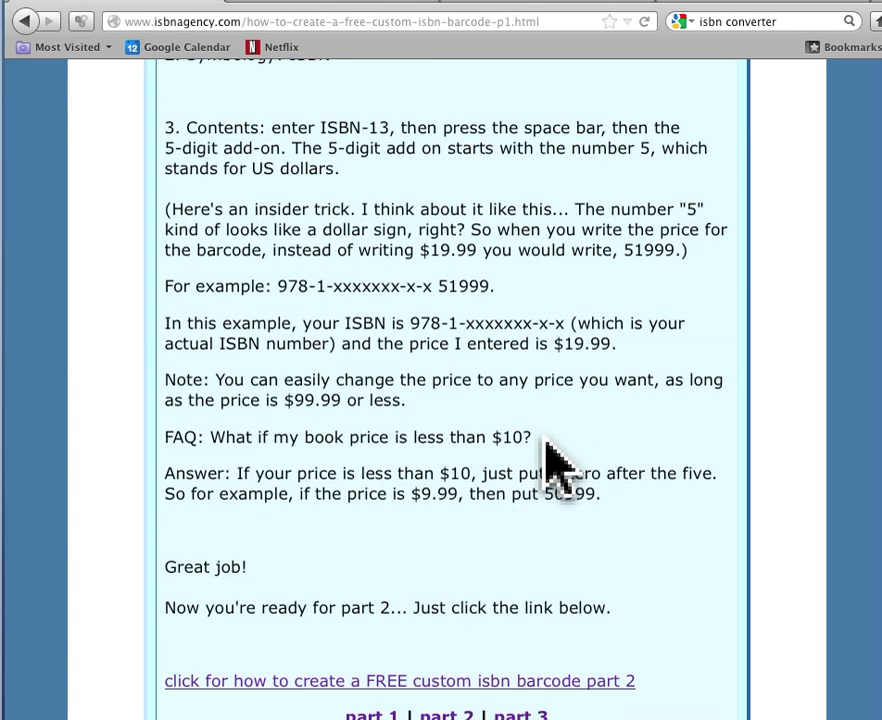
scroll("down", 3)
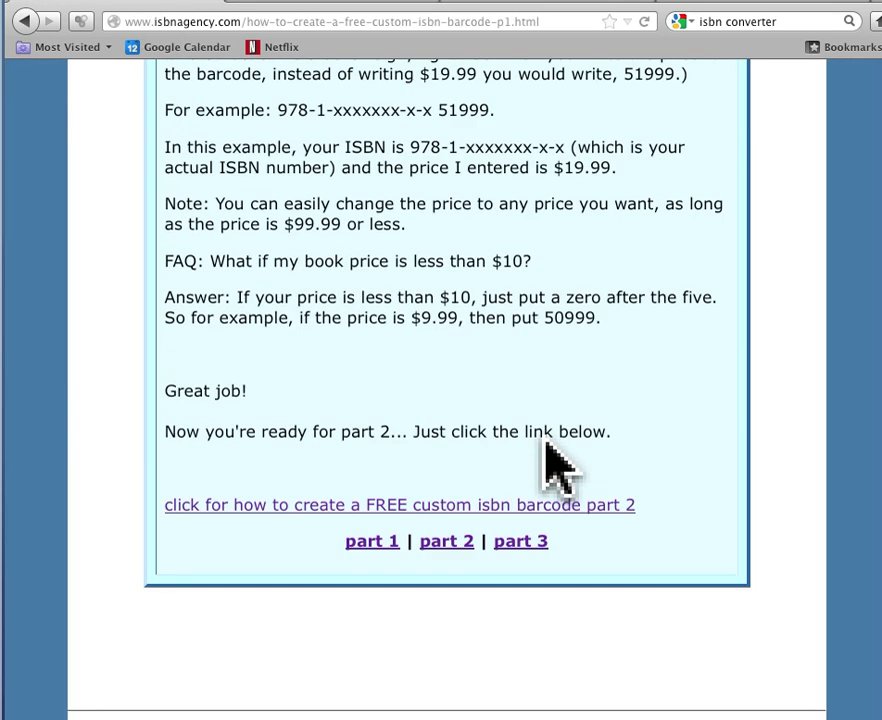
mouse_move(453, 541)
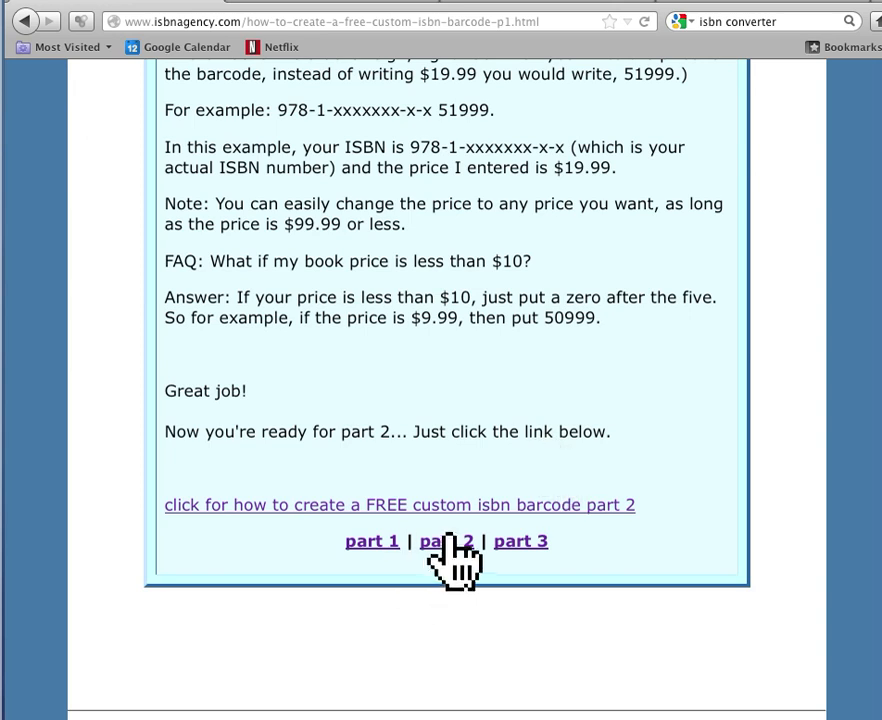
left_click(447, 541)
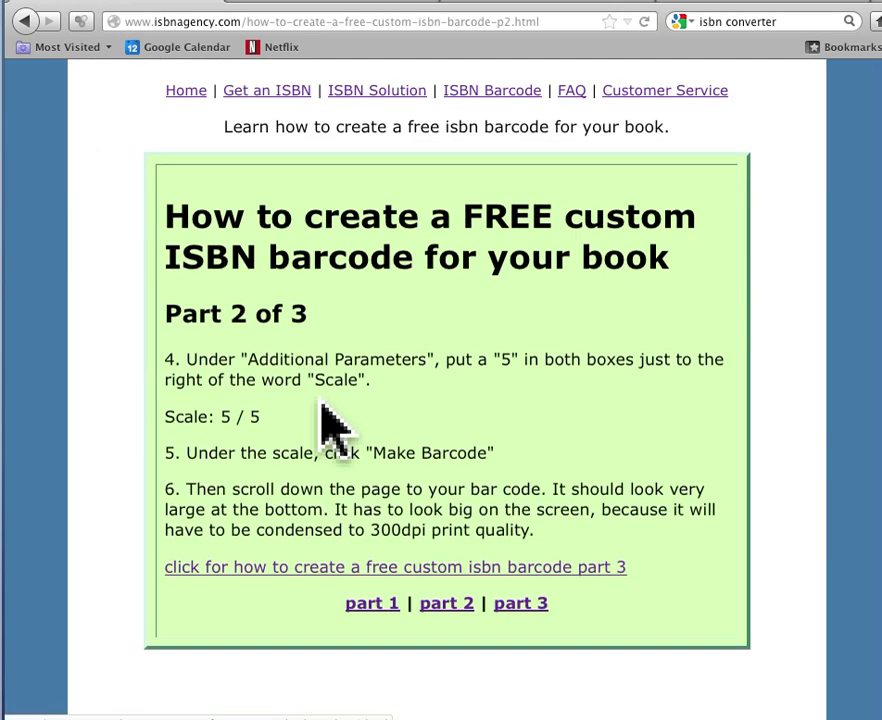
mouse_move(550, 362)
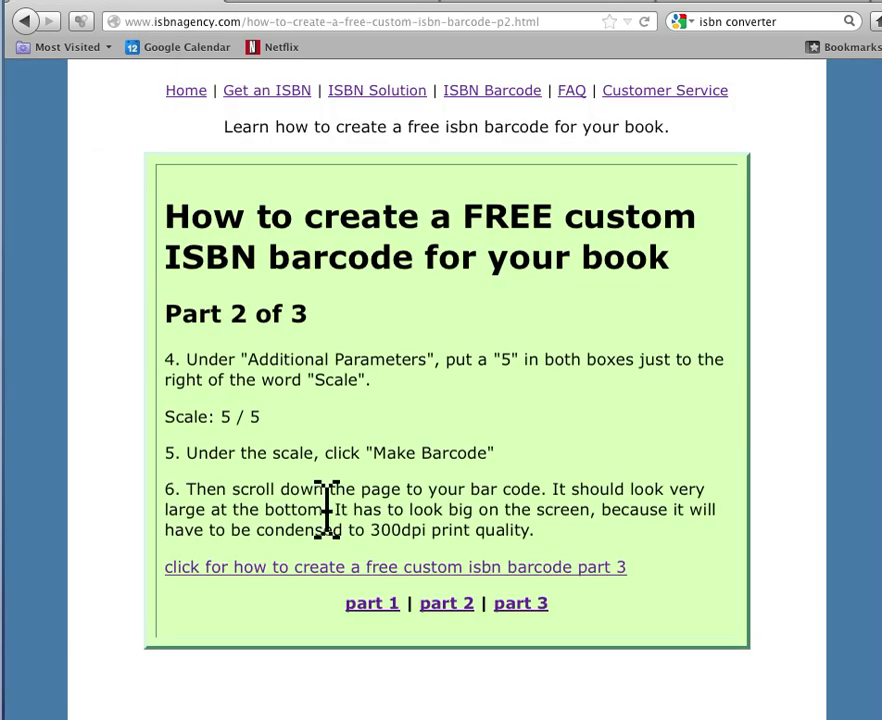
mouse_move(463, 505)
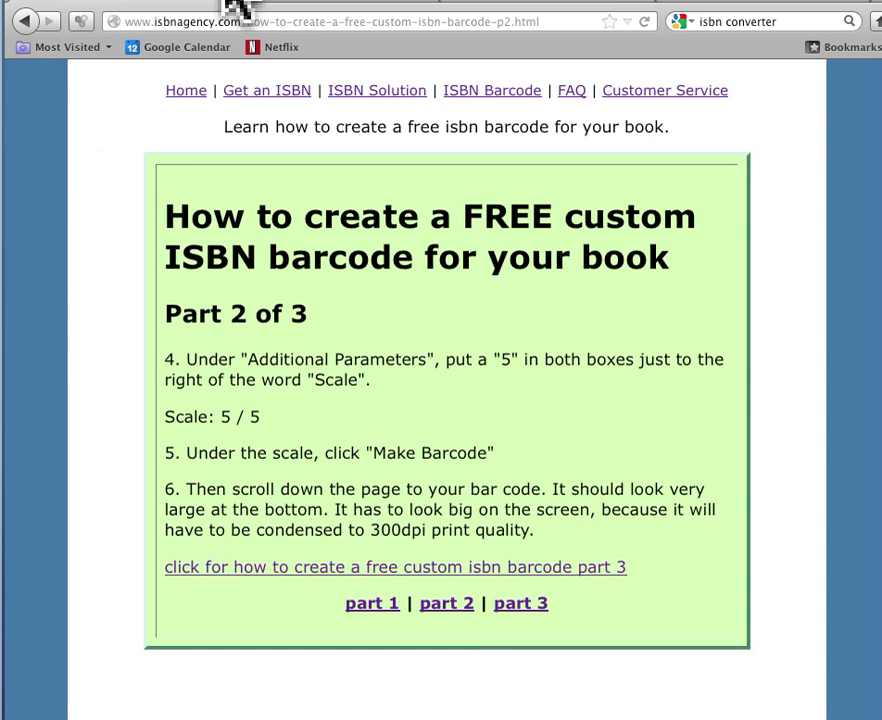
mouse_move(280, 30)
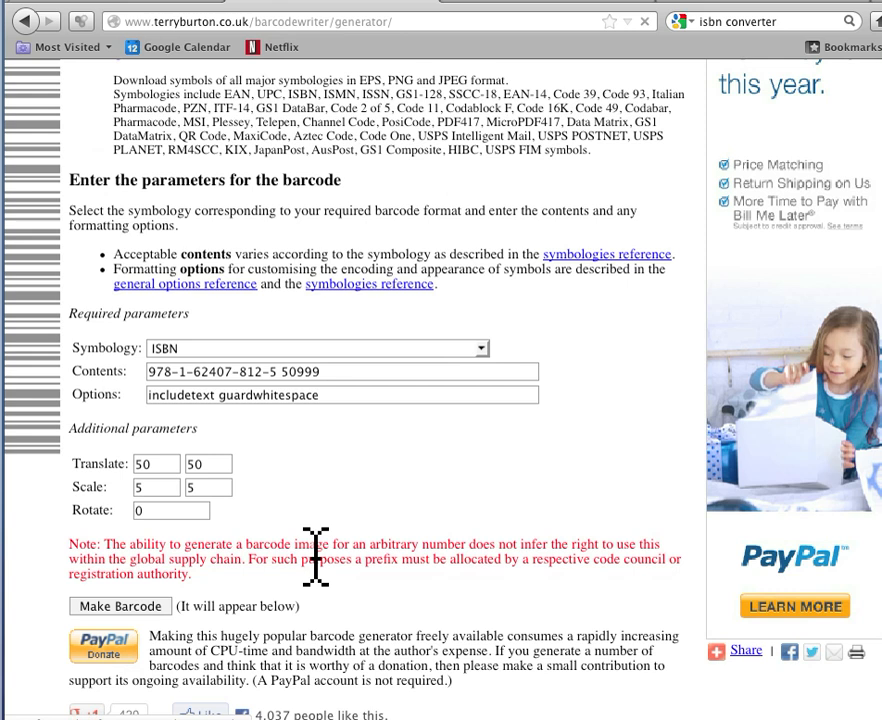
scroll("down", 3)
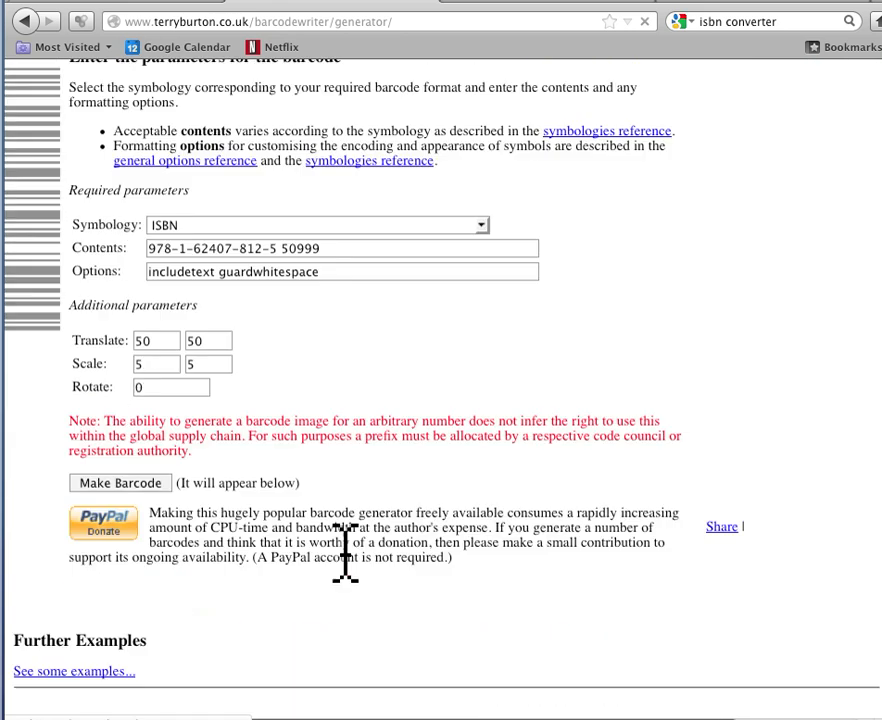
left_click(120, 483)
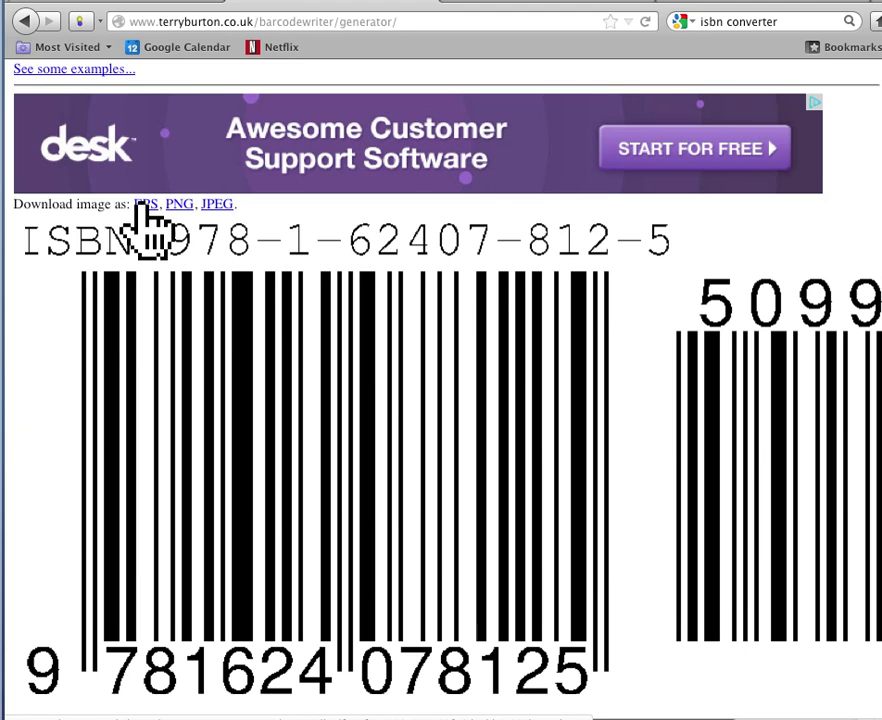
mouse_move(240, 575)
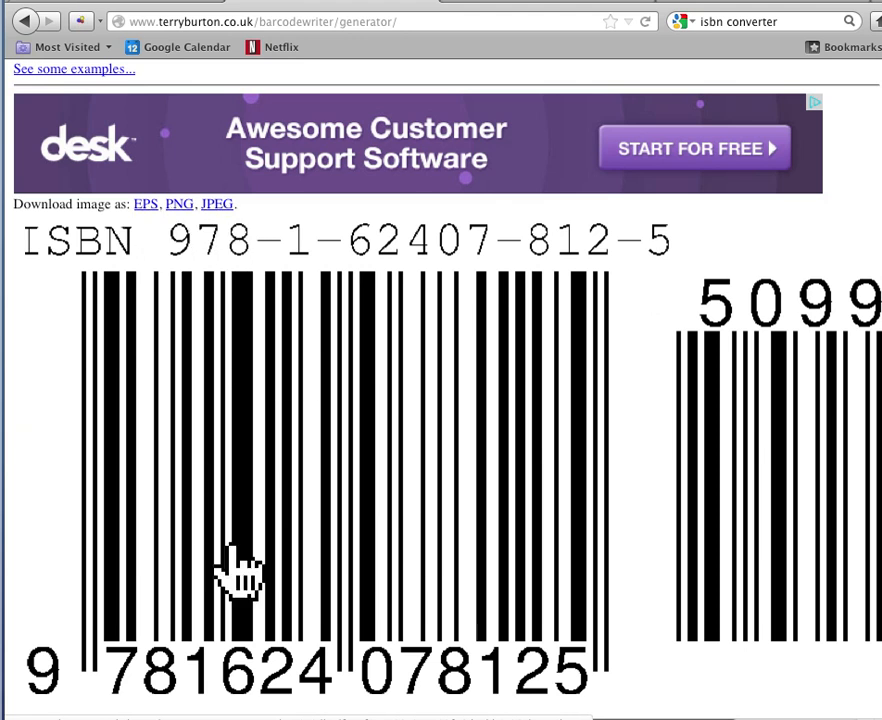
mouse_move(330, 505)
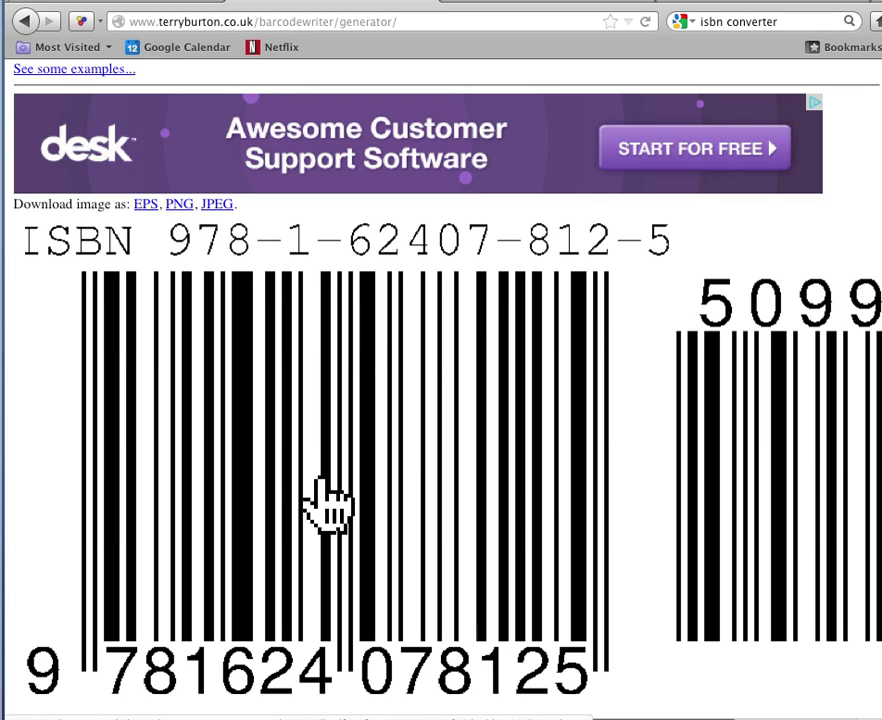
mouse_move(150, 210)
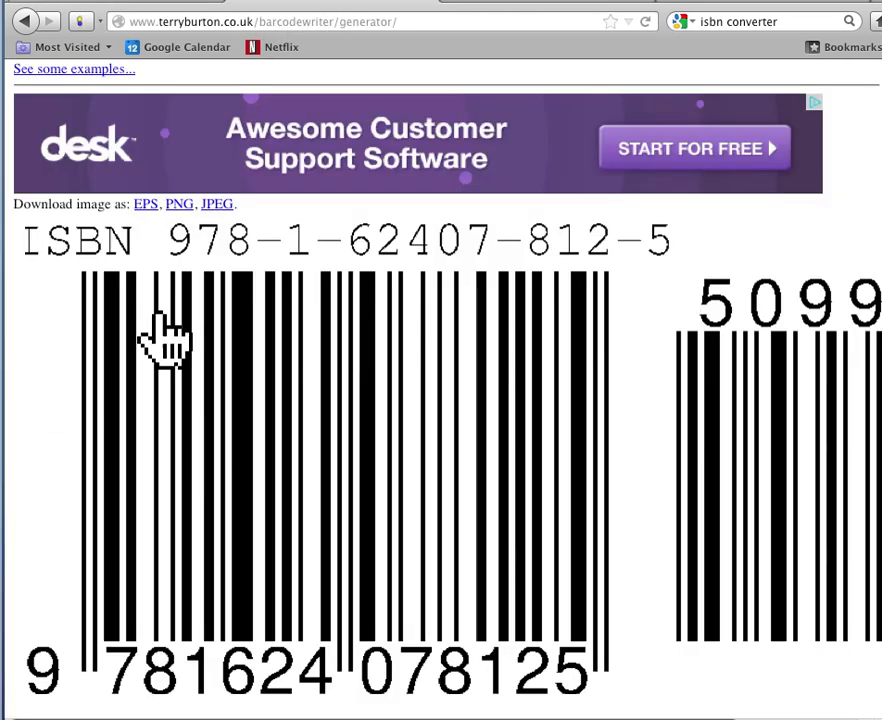
mouse_move(365, 480)
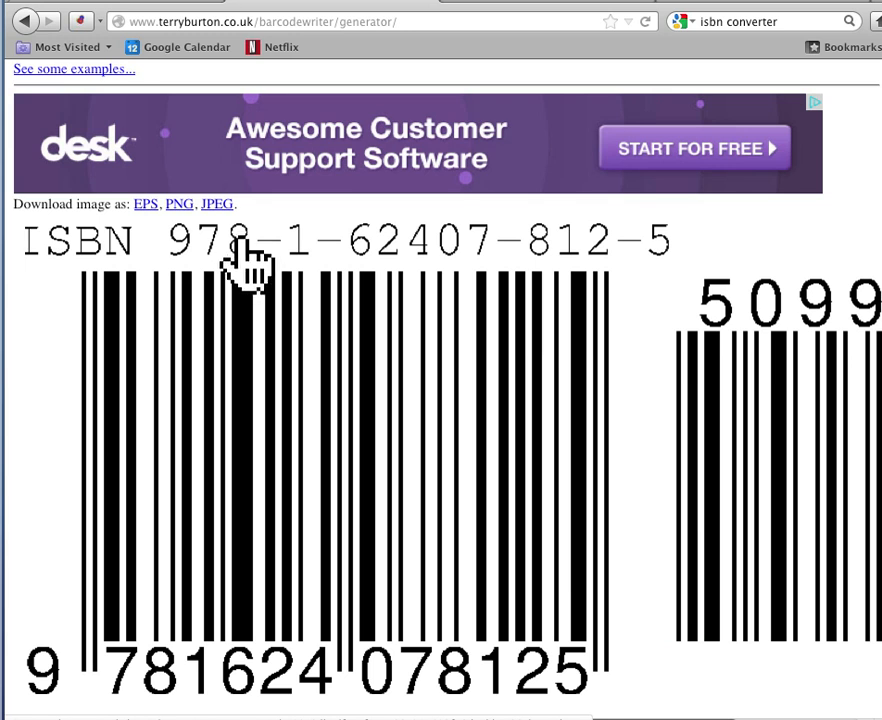
mouse_move(120, 320)
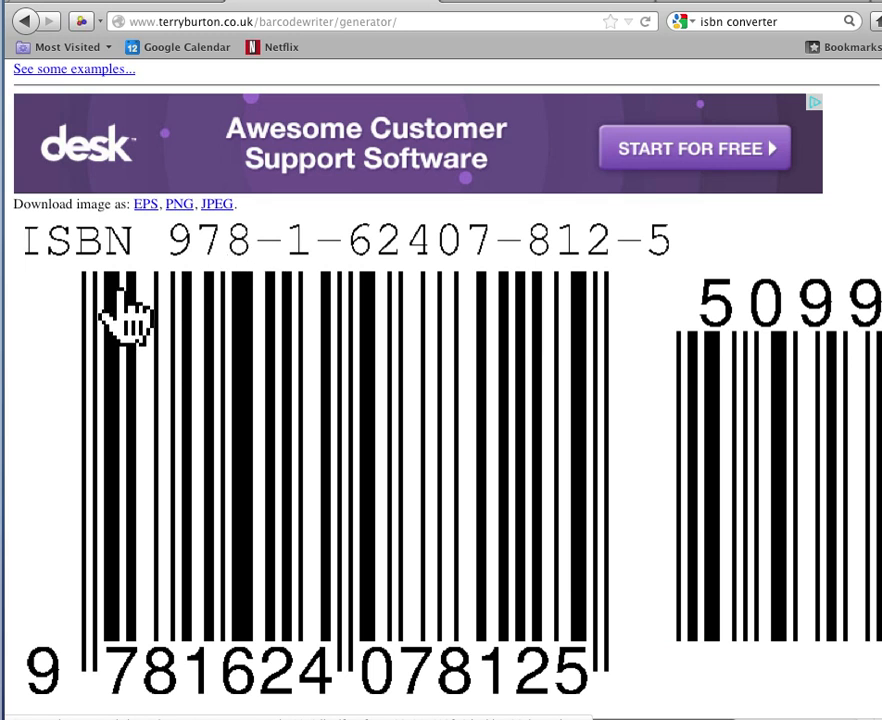
mouse_move(268, 220)
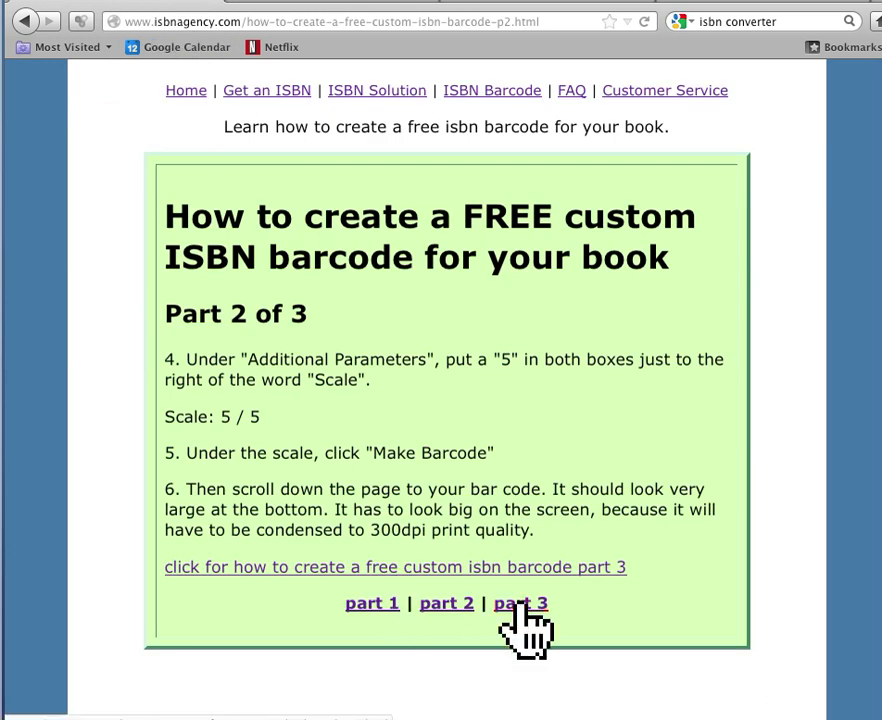
- Open tutorial part 3, then view the generated barcode as a JPEG image
left_click(520, 603)
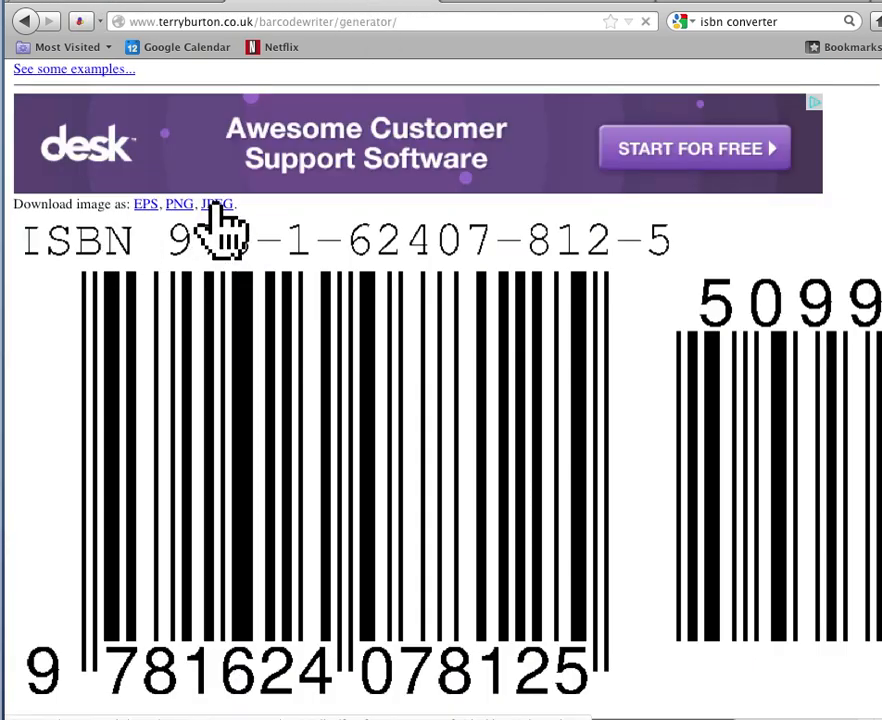
left_click(179, 204)
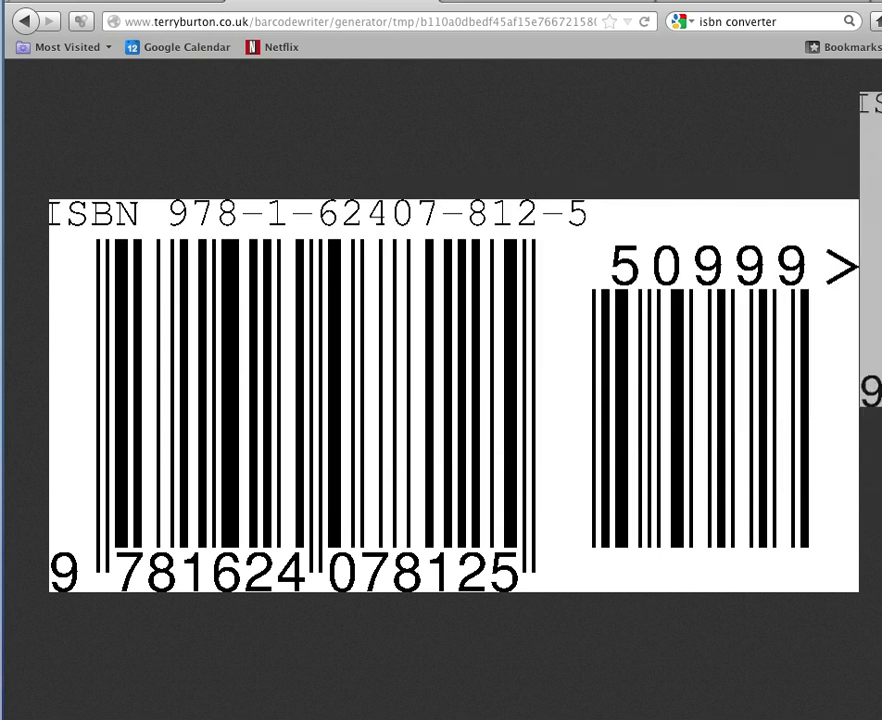
mouse_move(75, 200)
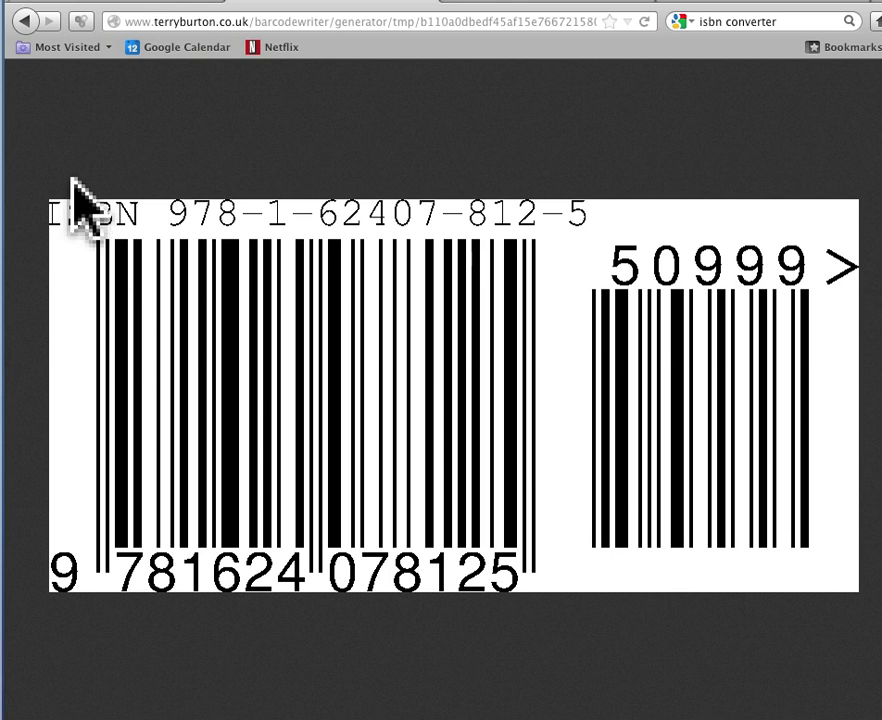
- Bring up the save options for the standalone barcode JPEG image
right_click(80, 200)
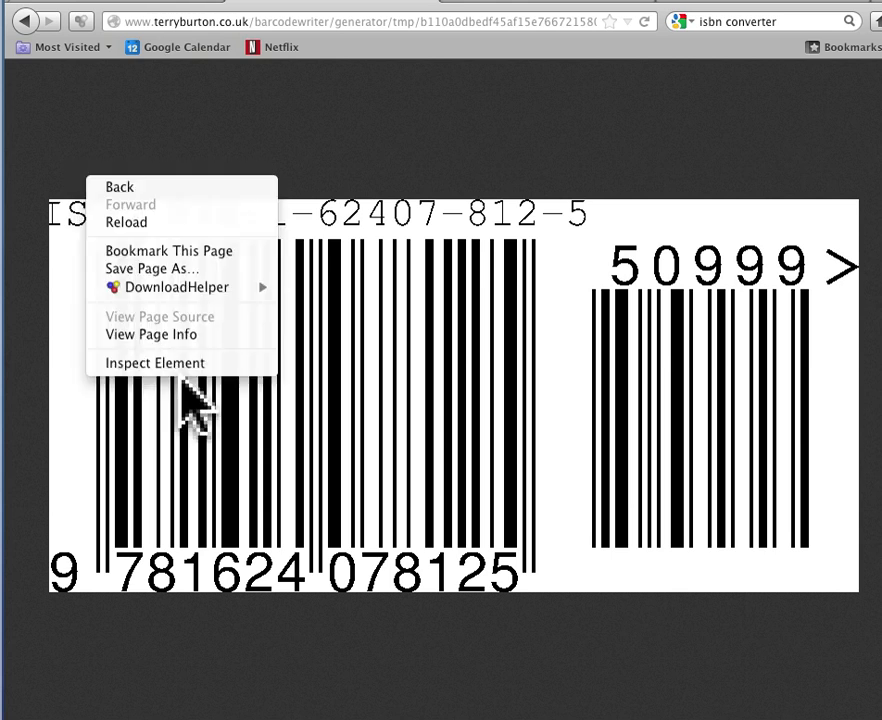
mouse_move(350, 180)
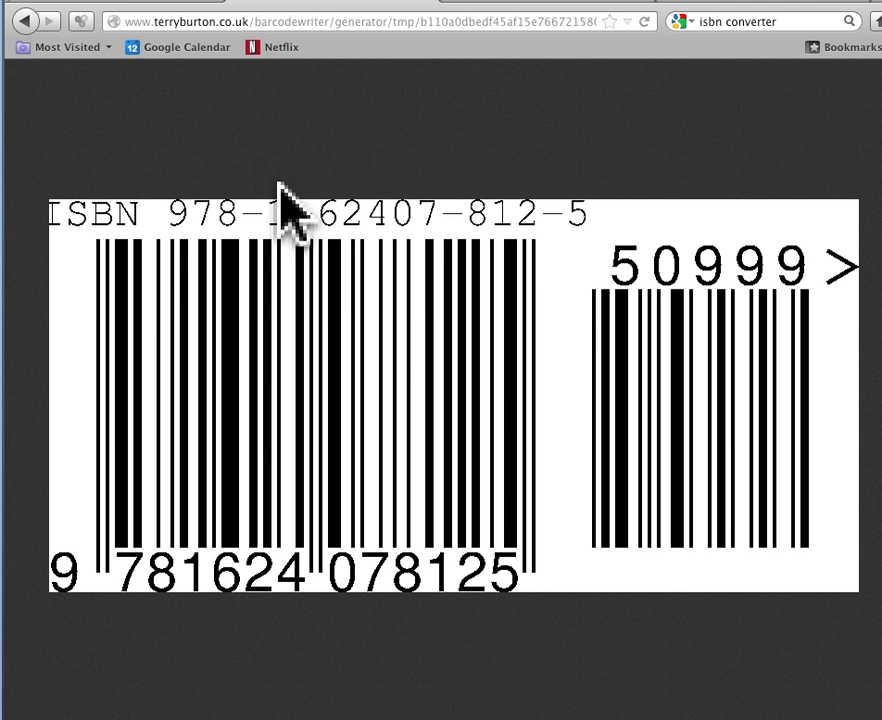
mouse_move(390, 280)
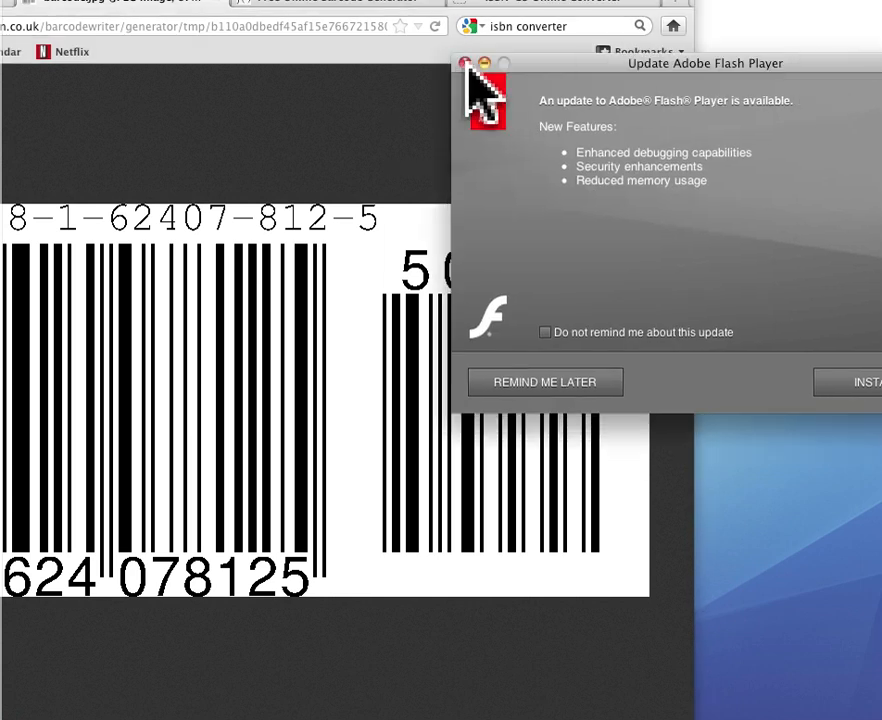
- Close the Update Adobe Flash Player window to reveal barcode.jpg on the desktop
left_click(464, 64)
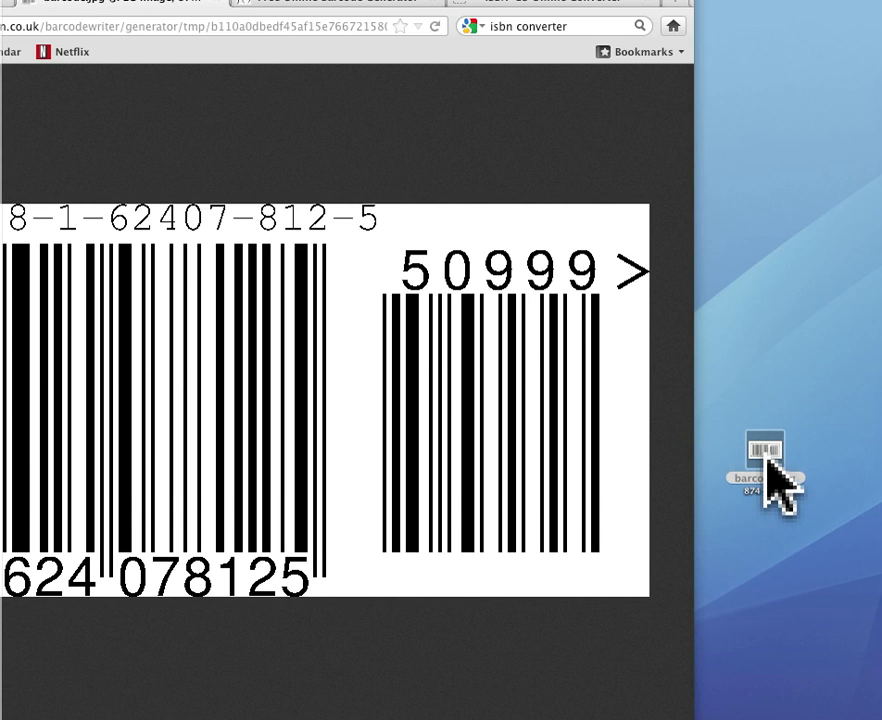
mouse_move(800, 375)
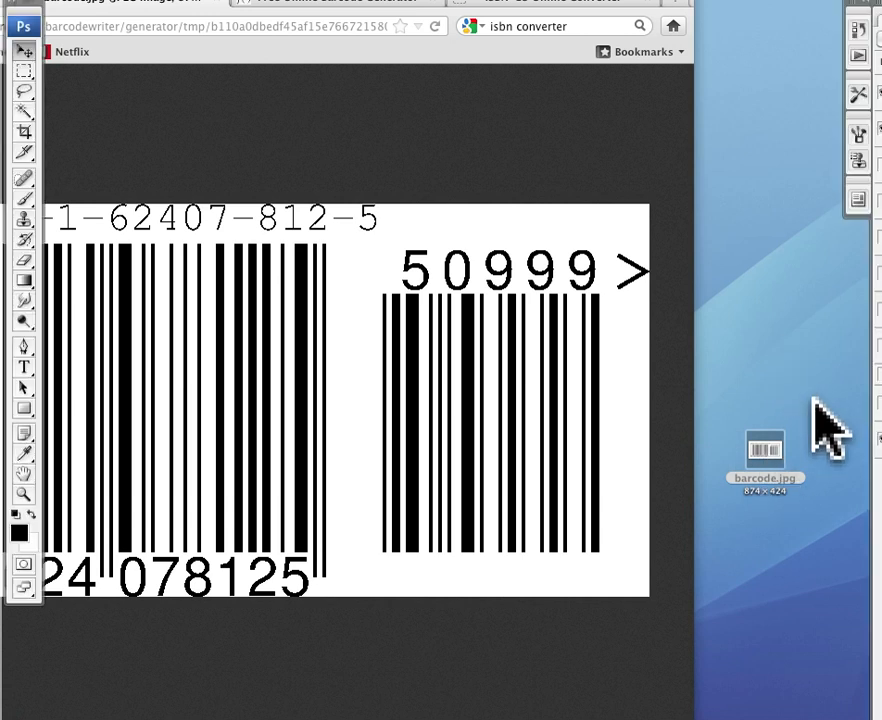
- Open barcode.jpg from the desktop in Photoshop
double_click(765, 450)
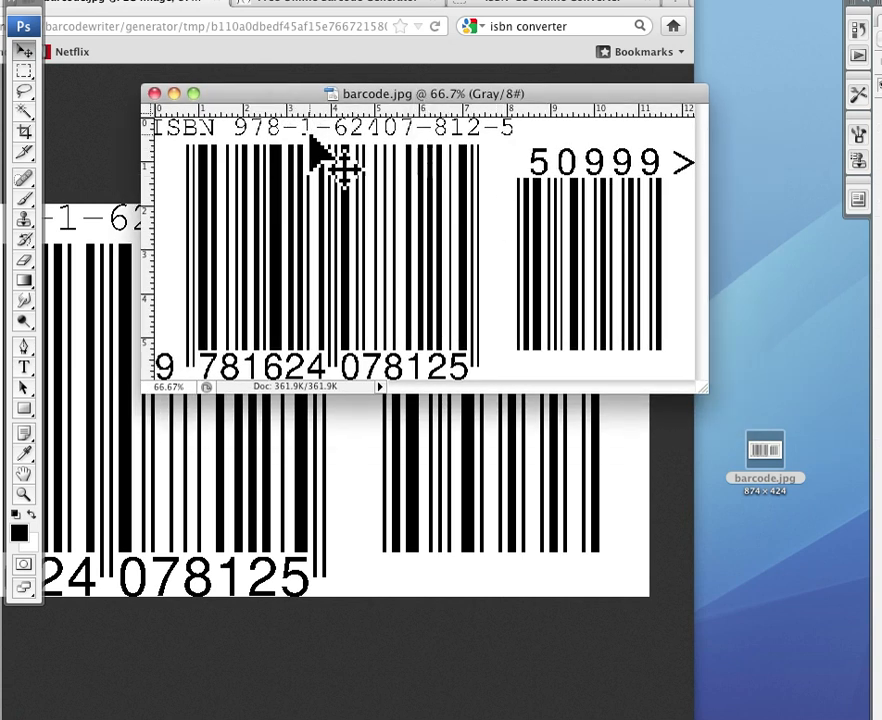
mouse_move(520, 150)
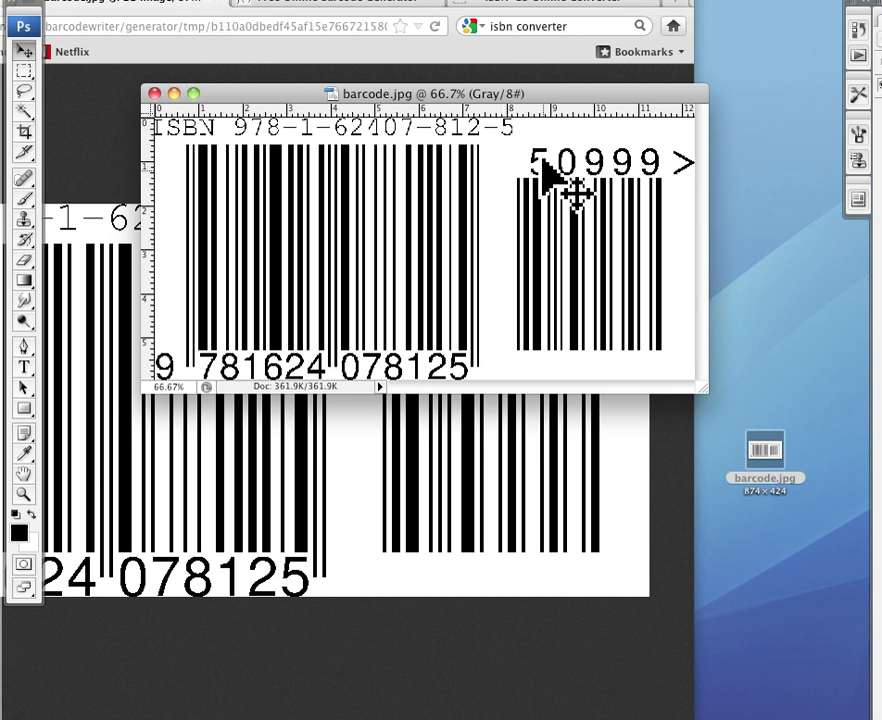
mouse_move(590, 207)
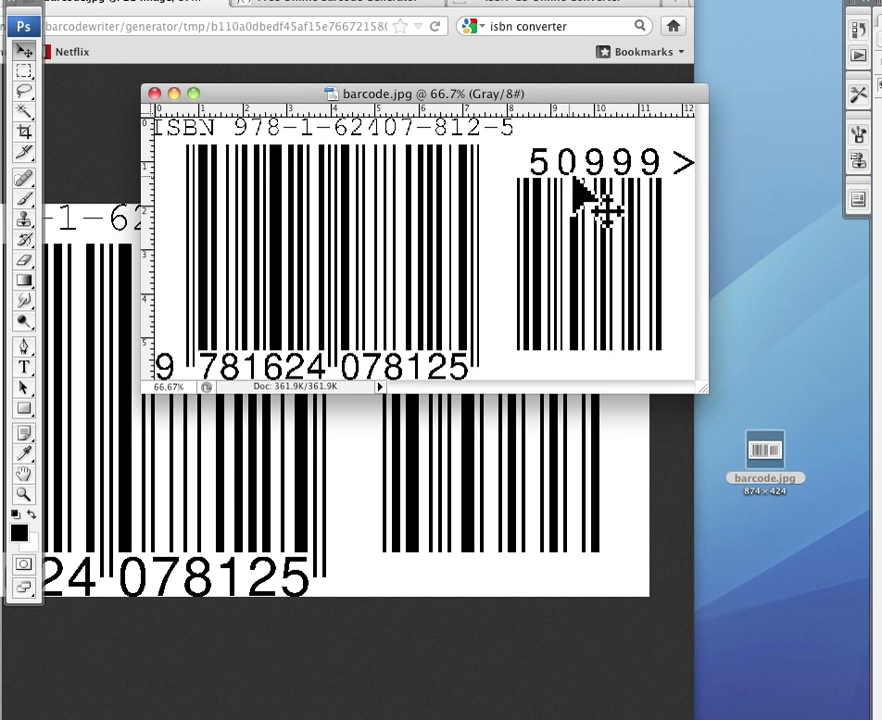
mouse_move(685, 205)
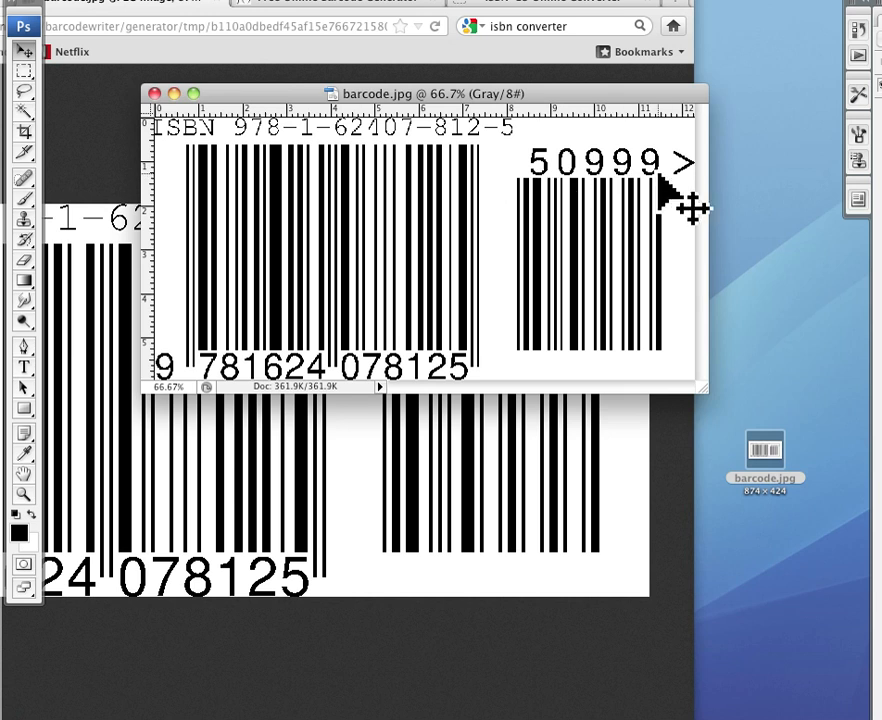
mouse_move(555, 190)
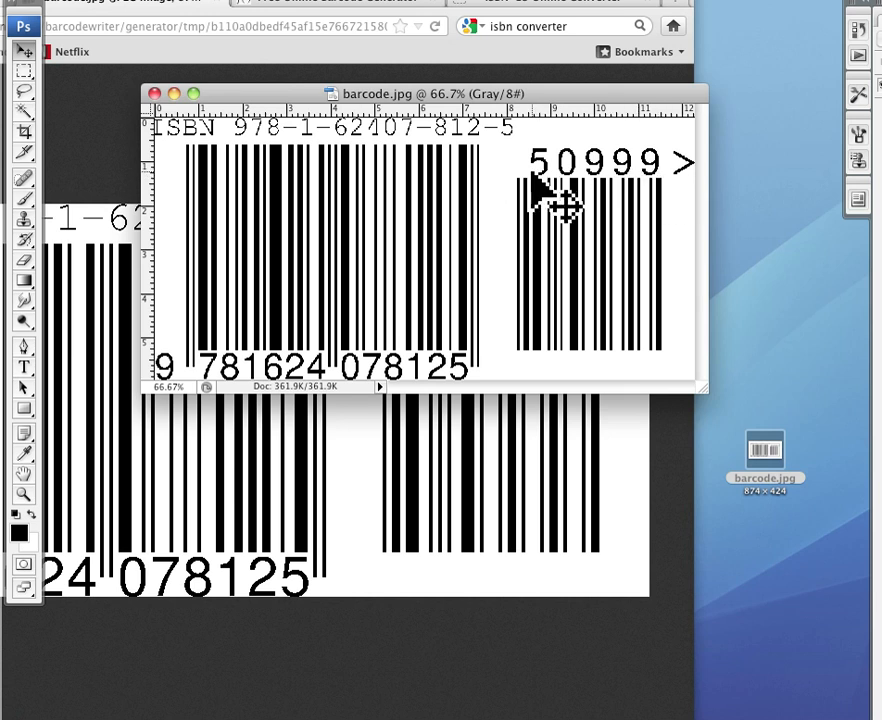
mouse_move(270, 115)
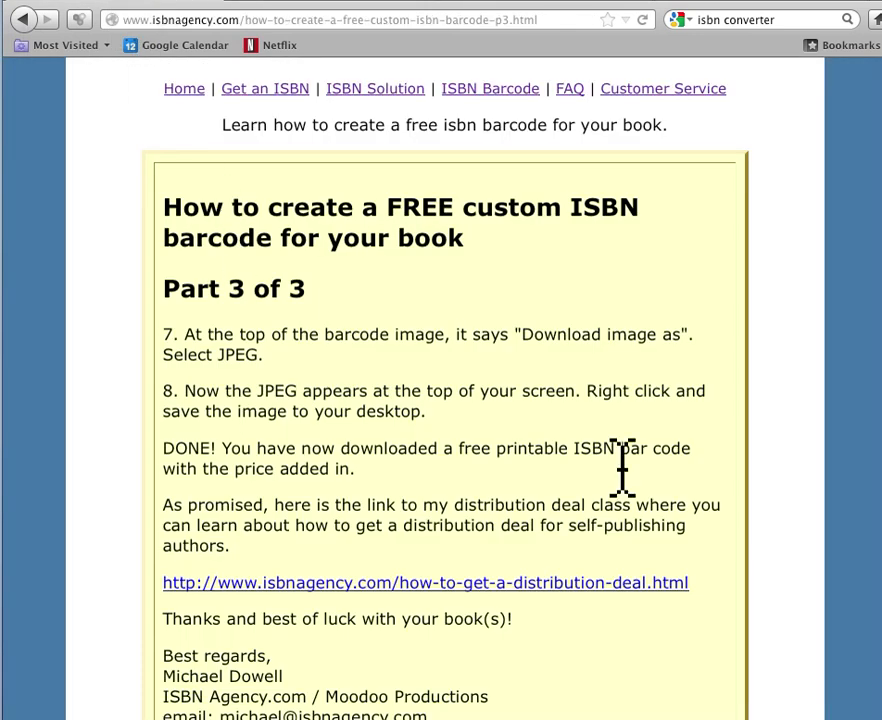
- Scroll through tutorial part 3's closing notes and back to the top
scroll("down", 3)
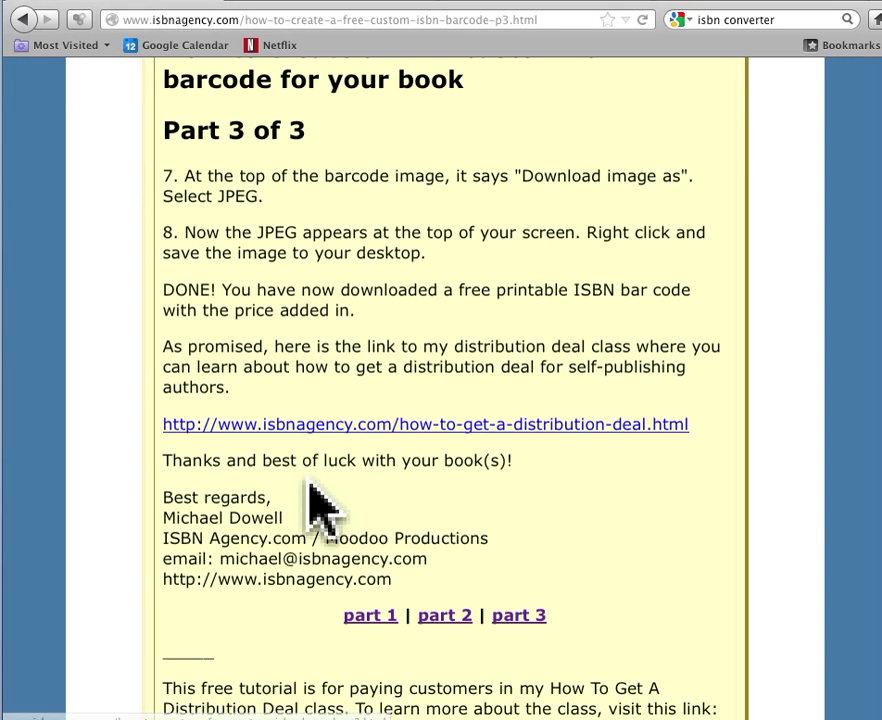
scroll("down", 3)
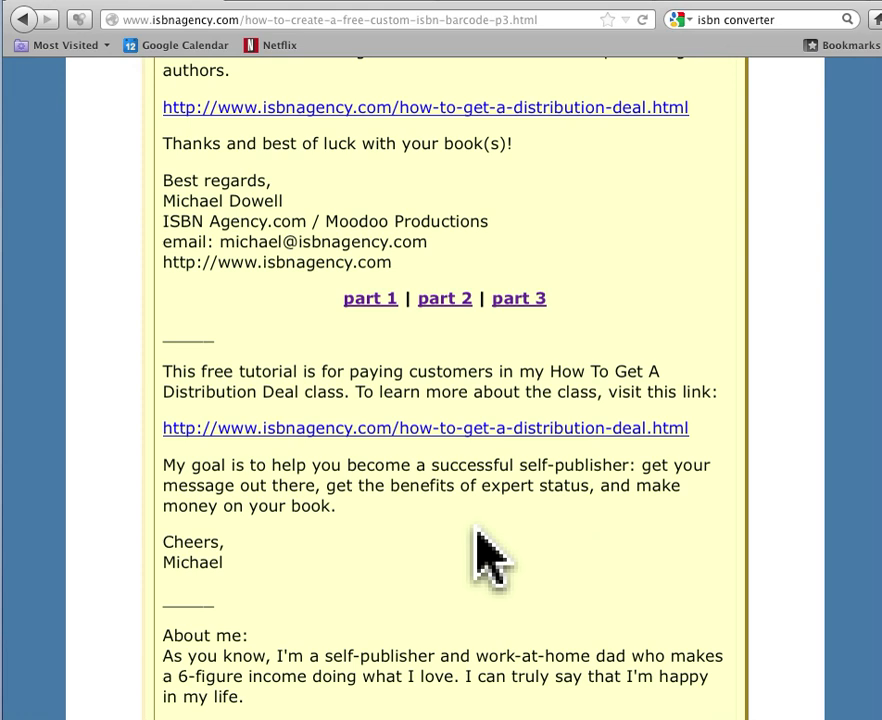
mouse_move(518, 548)
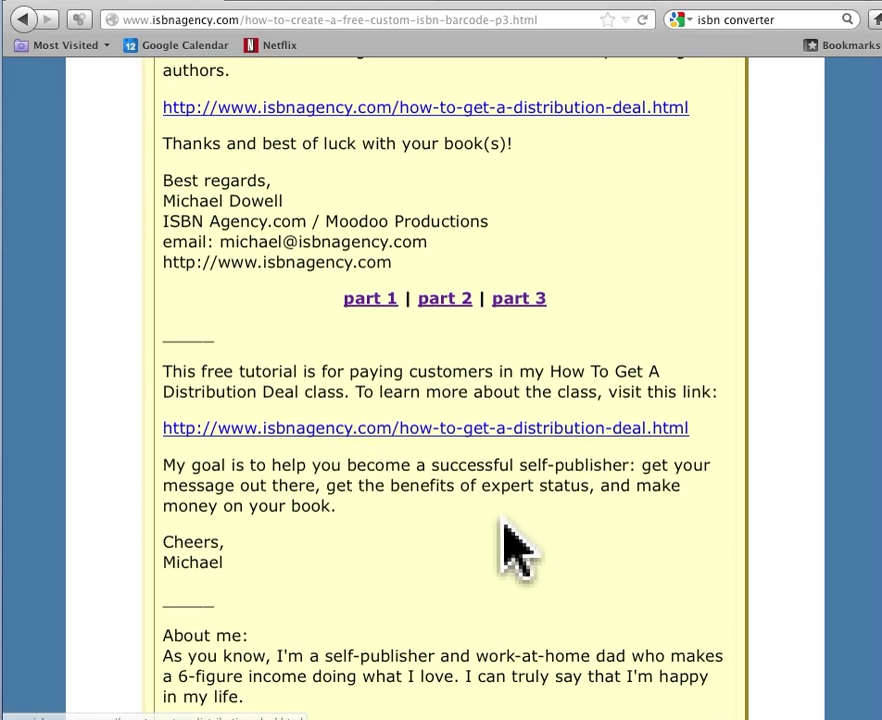
scroll("up", 3)
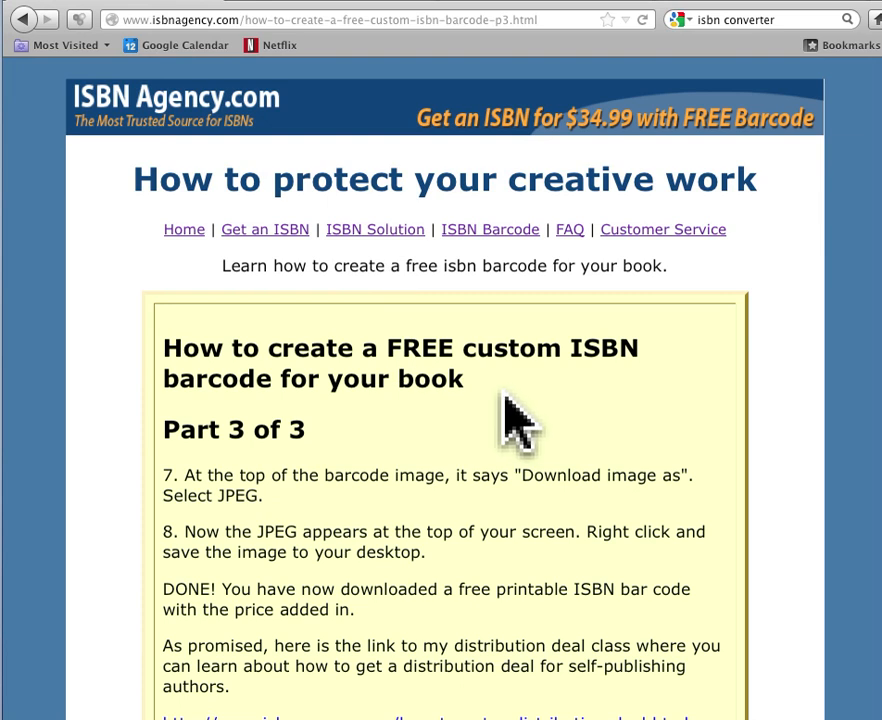
mouse_move(515, 425)
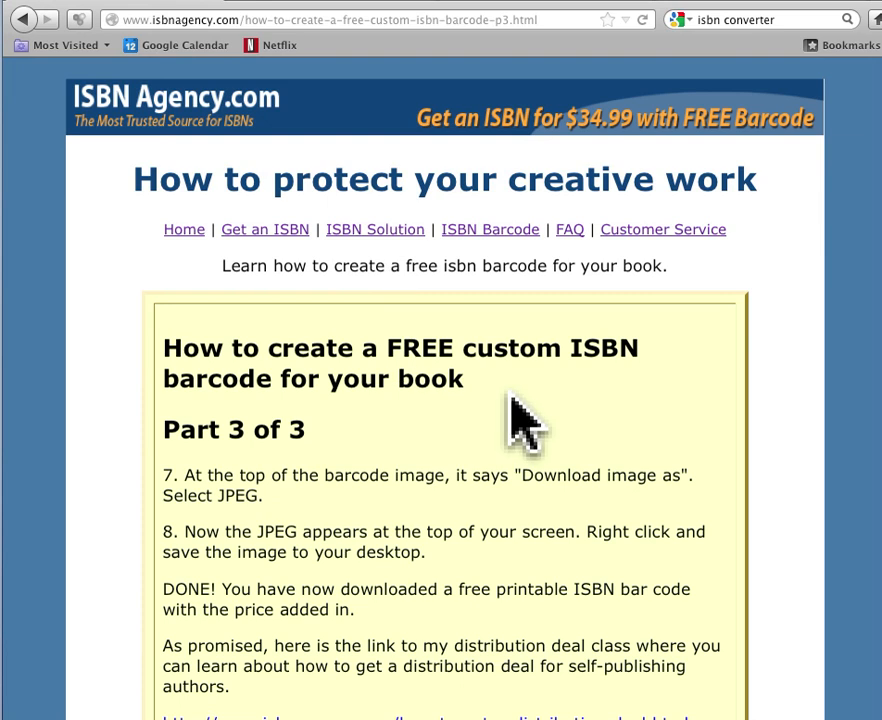